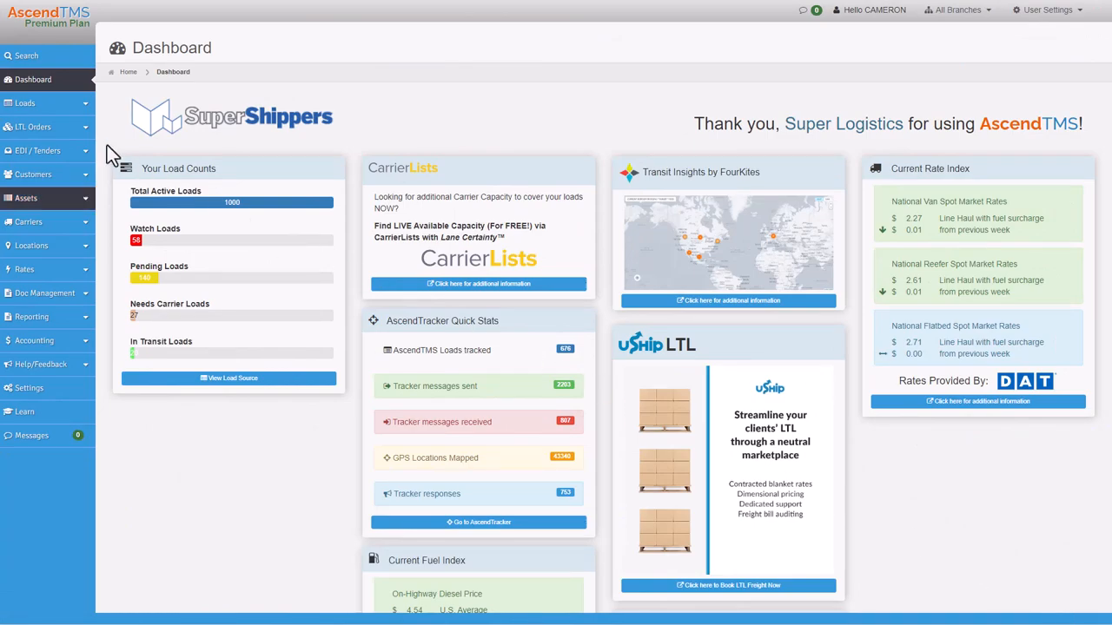
# Step: Go to Load Management via Loads > View Loads in the sidebar
pyautogui.click(25, 103)
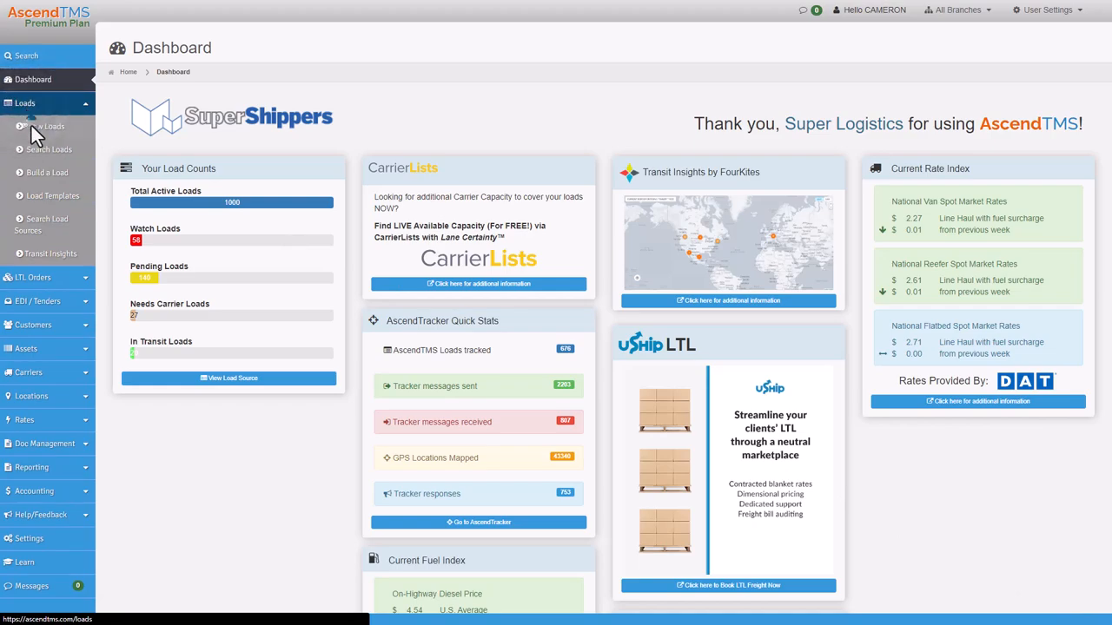
pyautogui.click(51, 126)
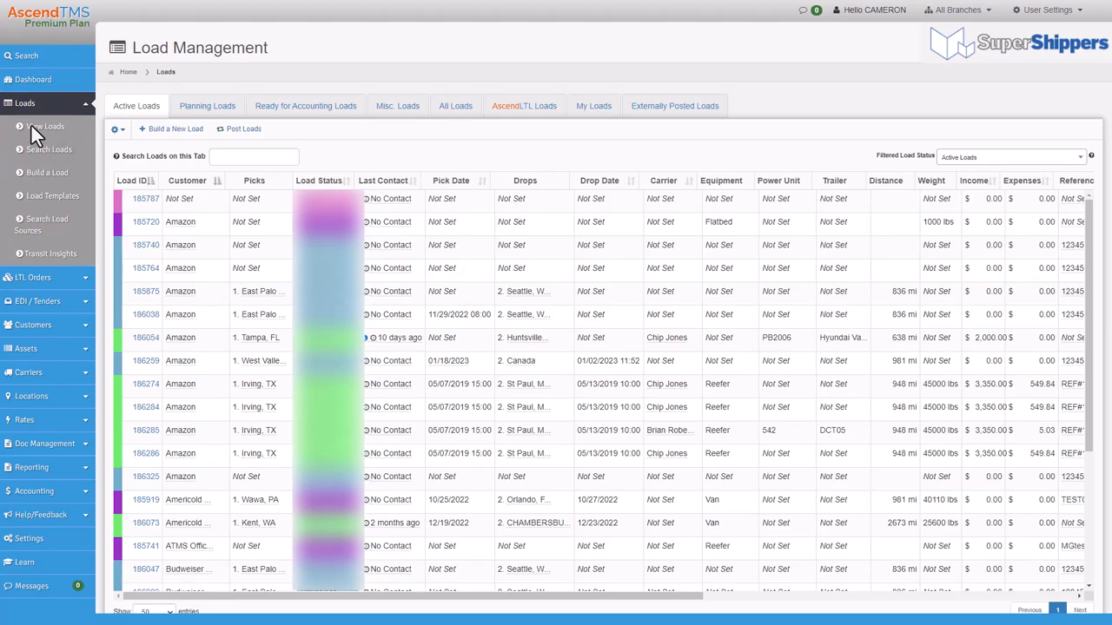
# Step: Bring up the shortcuts for load #184781 and reach the load board integration settings
pyautogui.click(145, 384)
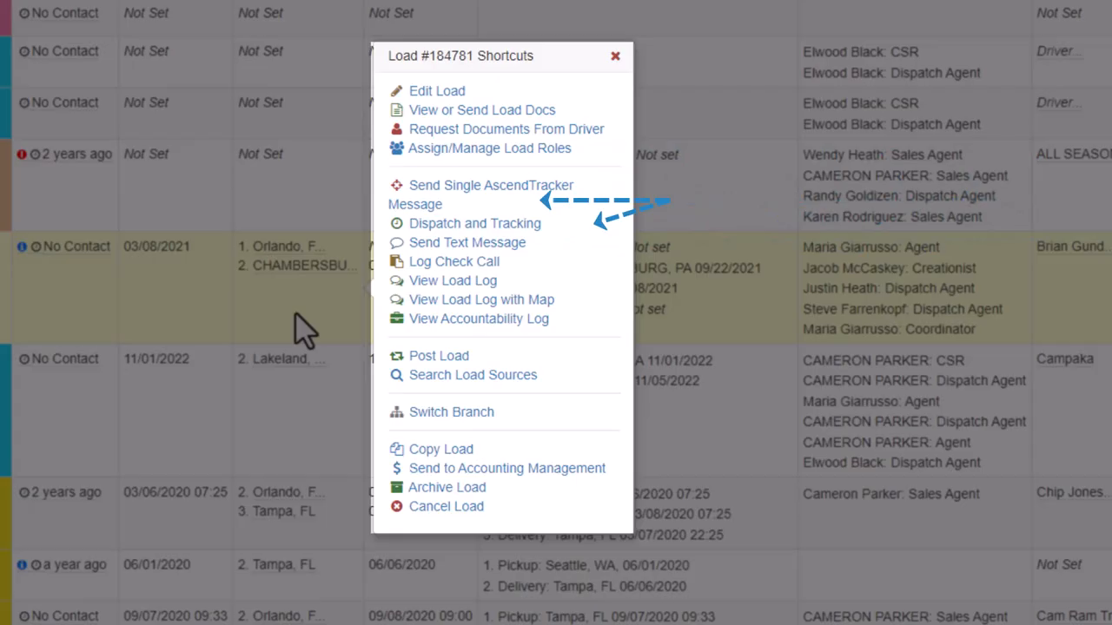
pyautogui.click(491, 194)
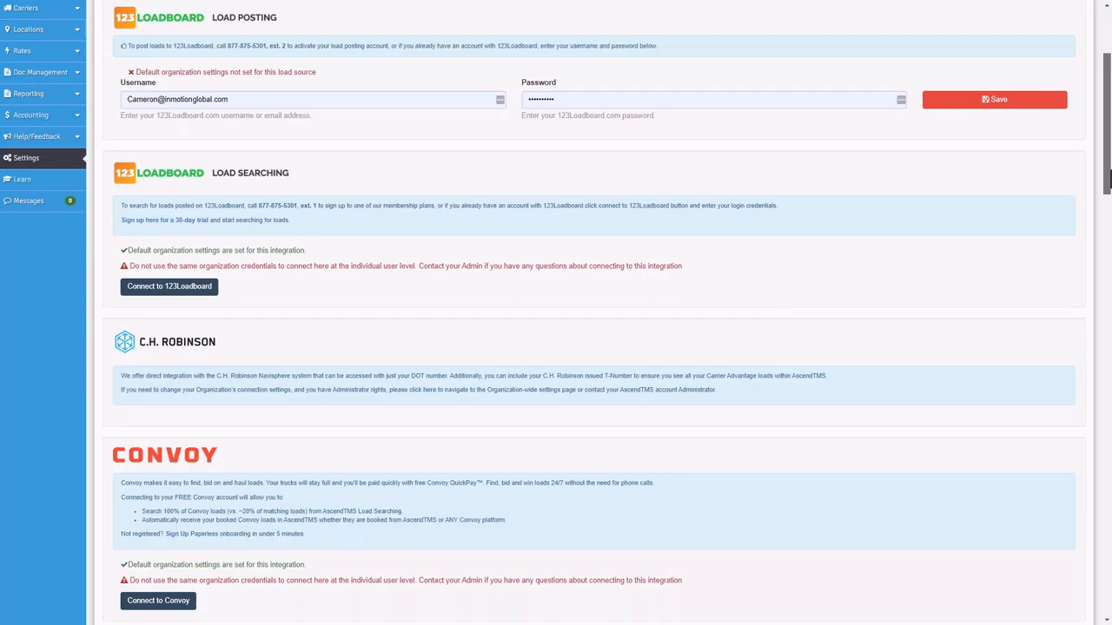
pyautogui.scroll(-3)
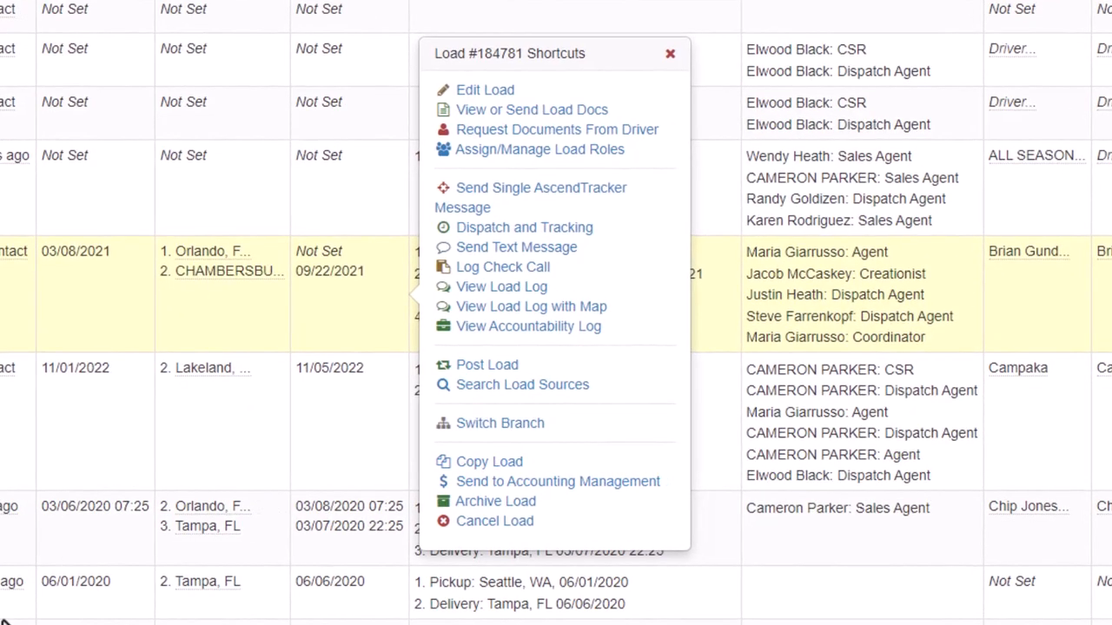
pyautogui.moveTo(504, 391)
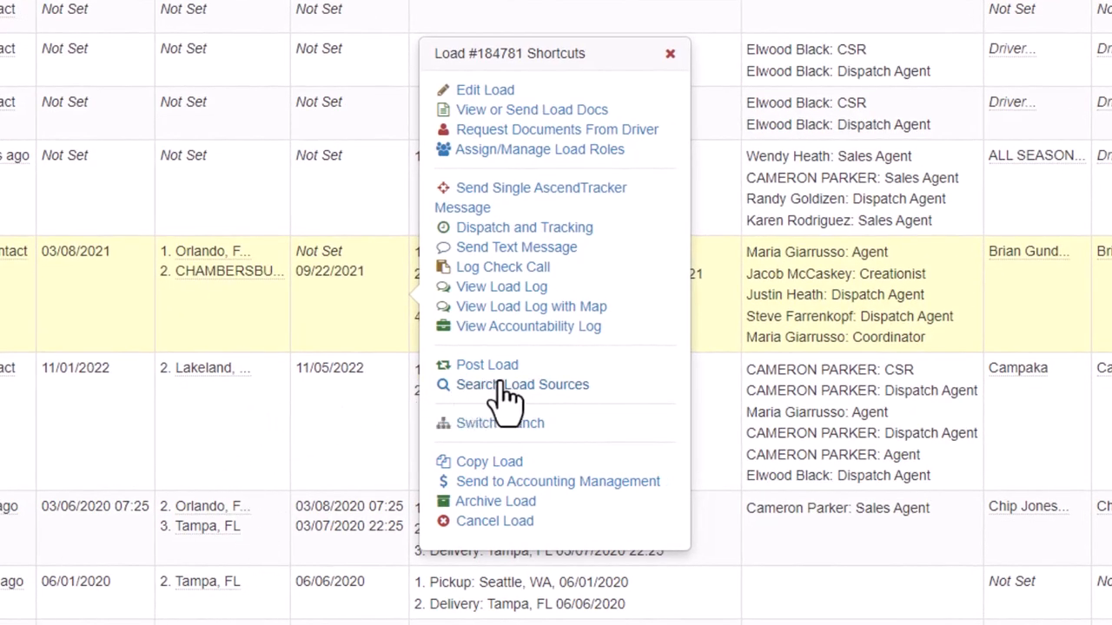
# Step: Search connected load boards for load #184781
pyautogui.click(522, 385)
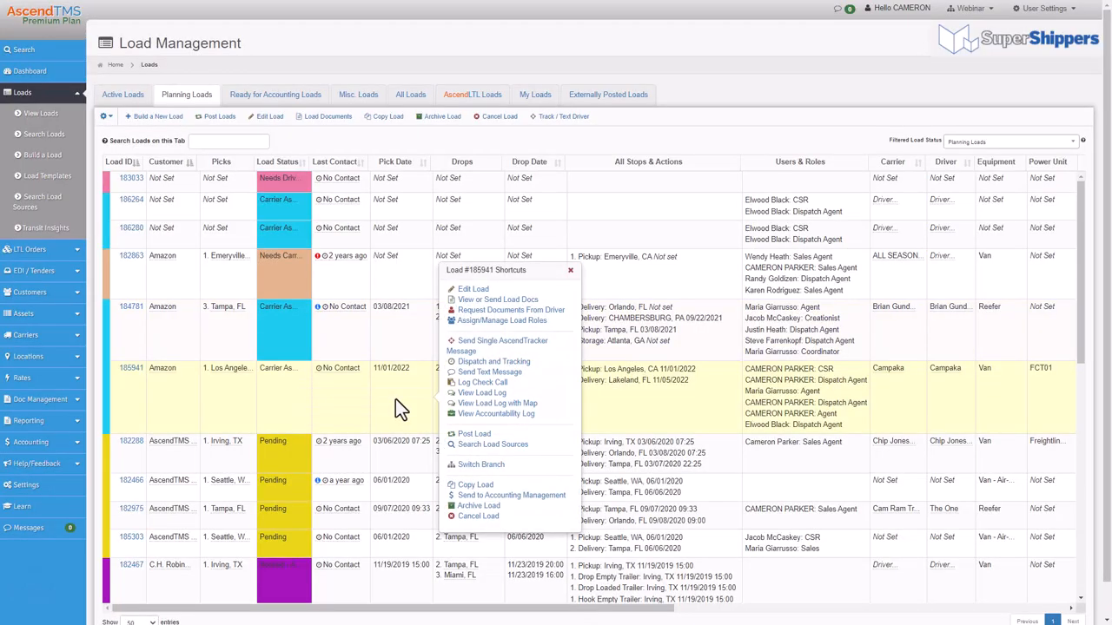
pyautogui.moveTo(527, 506)
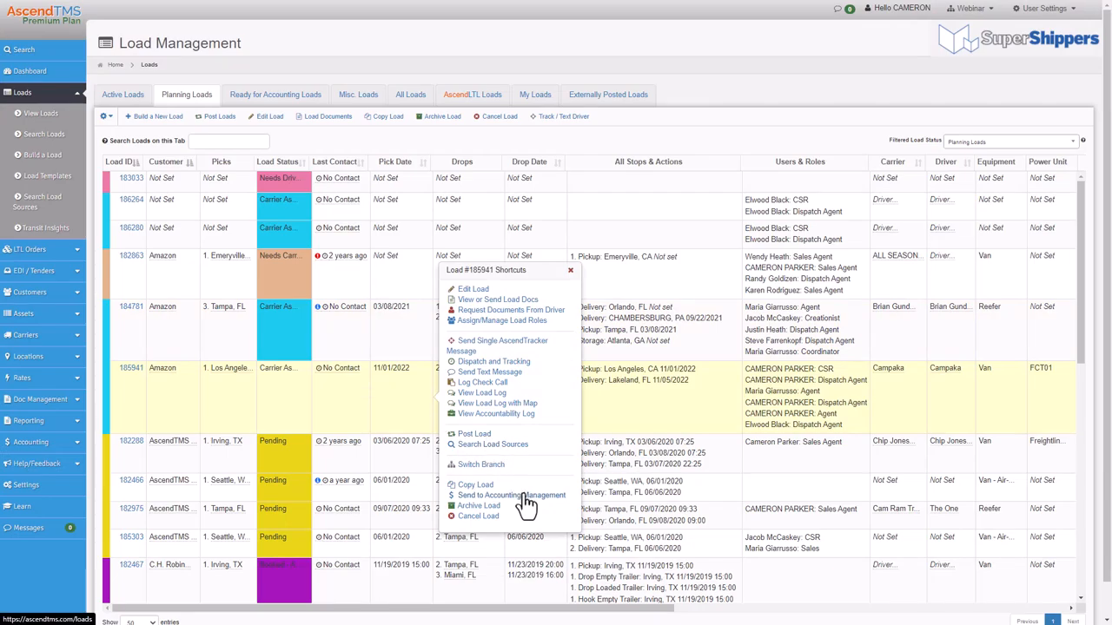
# Step: Send load #185941 to Accounting Management, landing on the invoices list
pyautogui.click(512, 495)
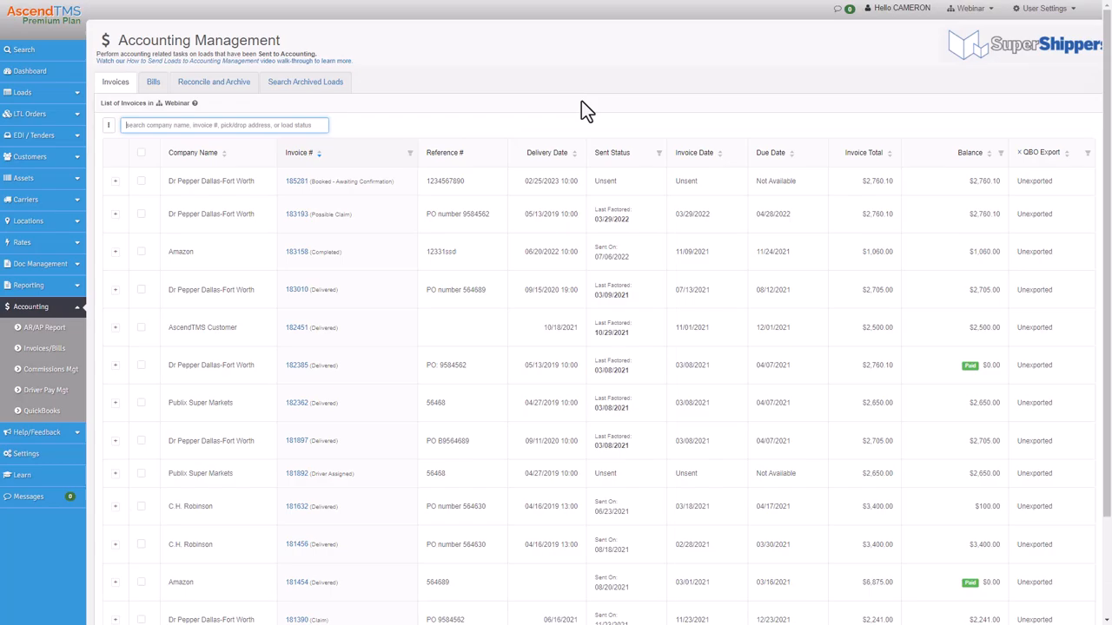
# Step: Go to Driver Pay Management and reveal the Excel/PDF export options
pyautogui.click(51, 369)
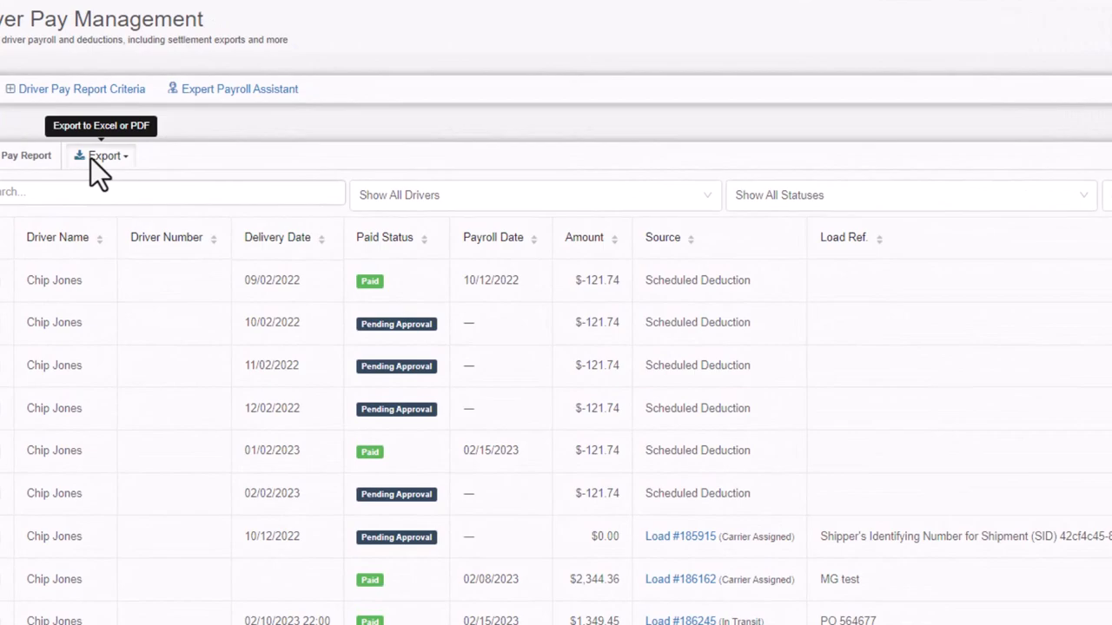
pyautogui.click(104, 155)
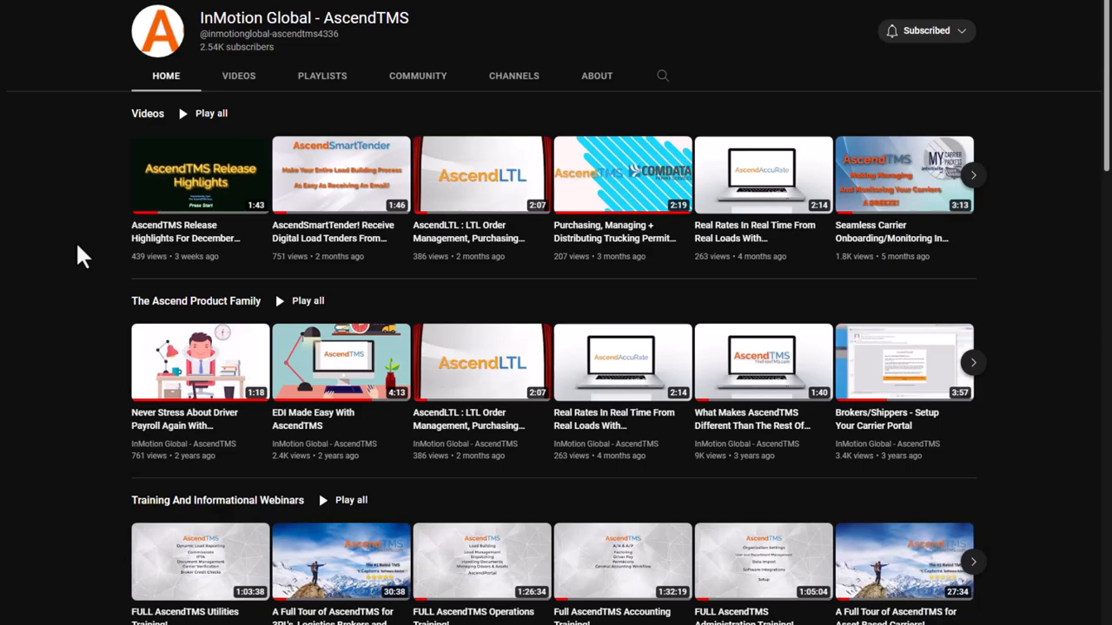
# Step: Scroll through the AscendTMS channel home page and its Videos list
pyautogui.scroll(-3)
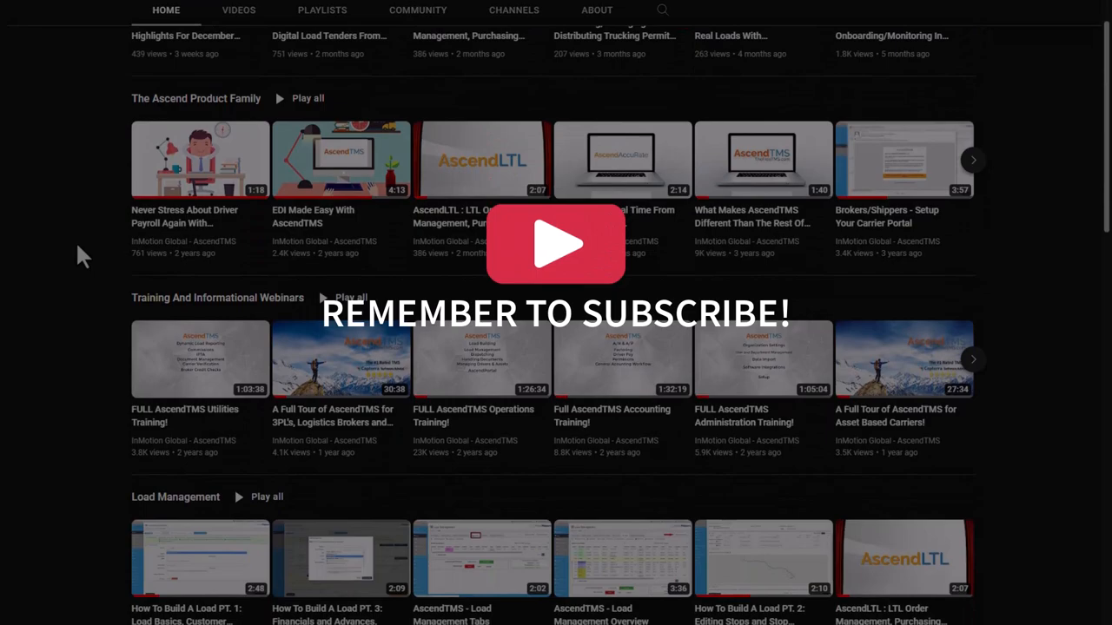
pyautogui.scroll(-3)
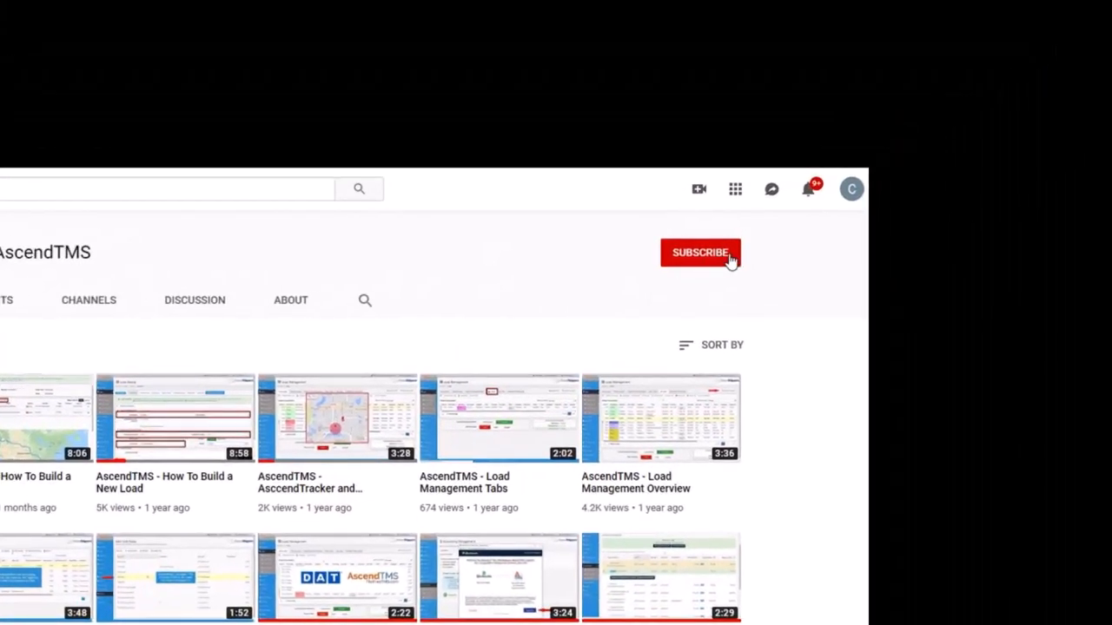
pyautogui.scroll(-3)
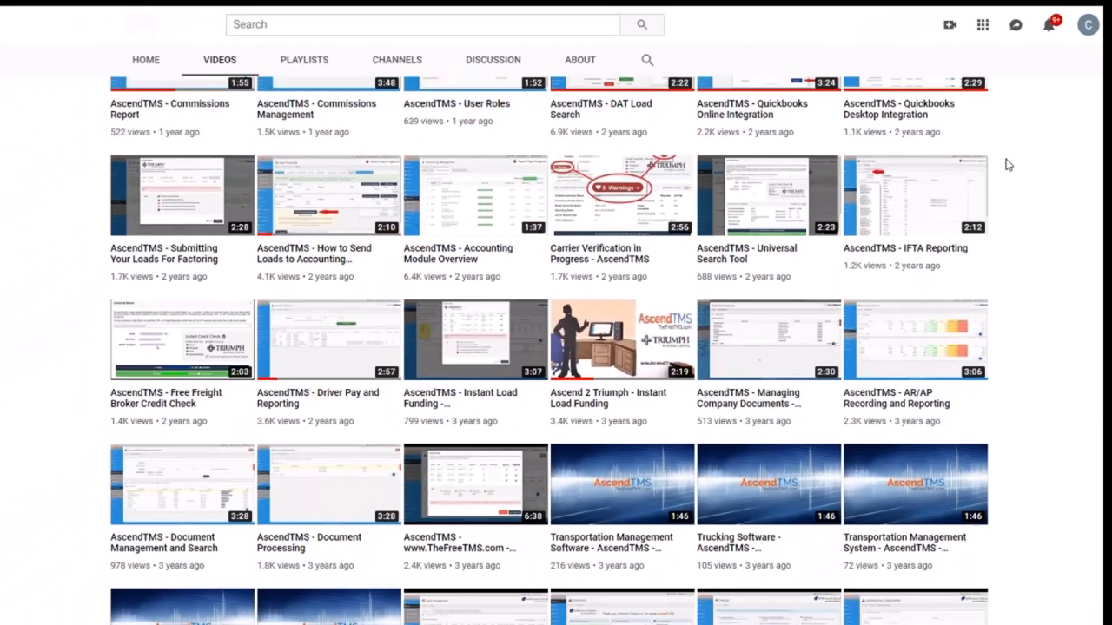